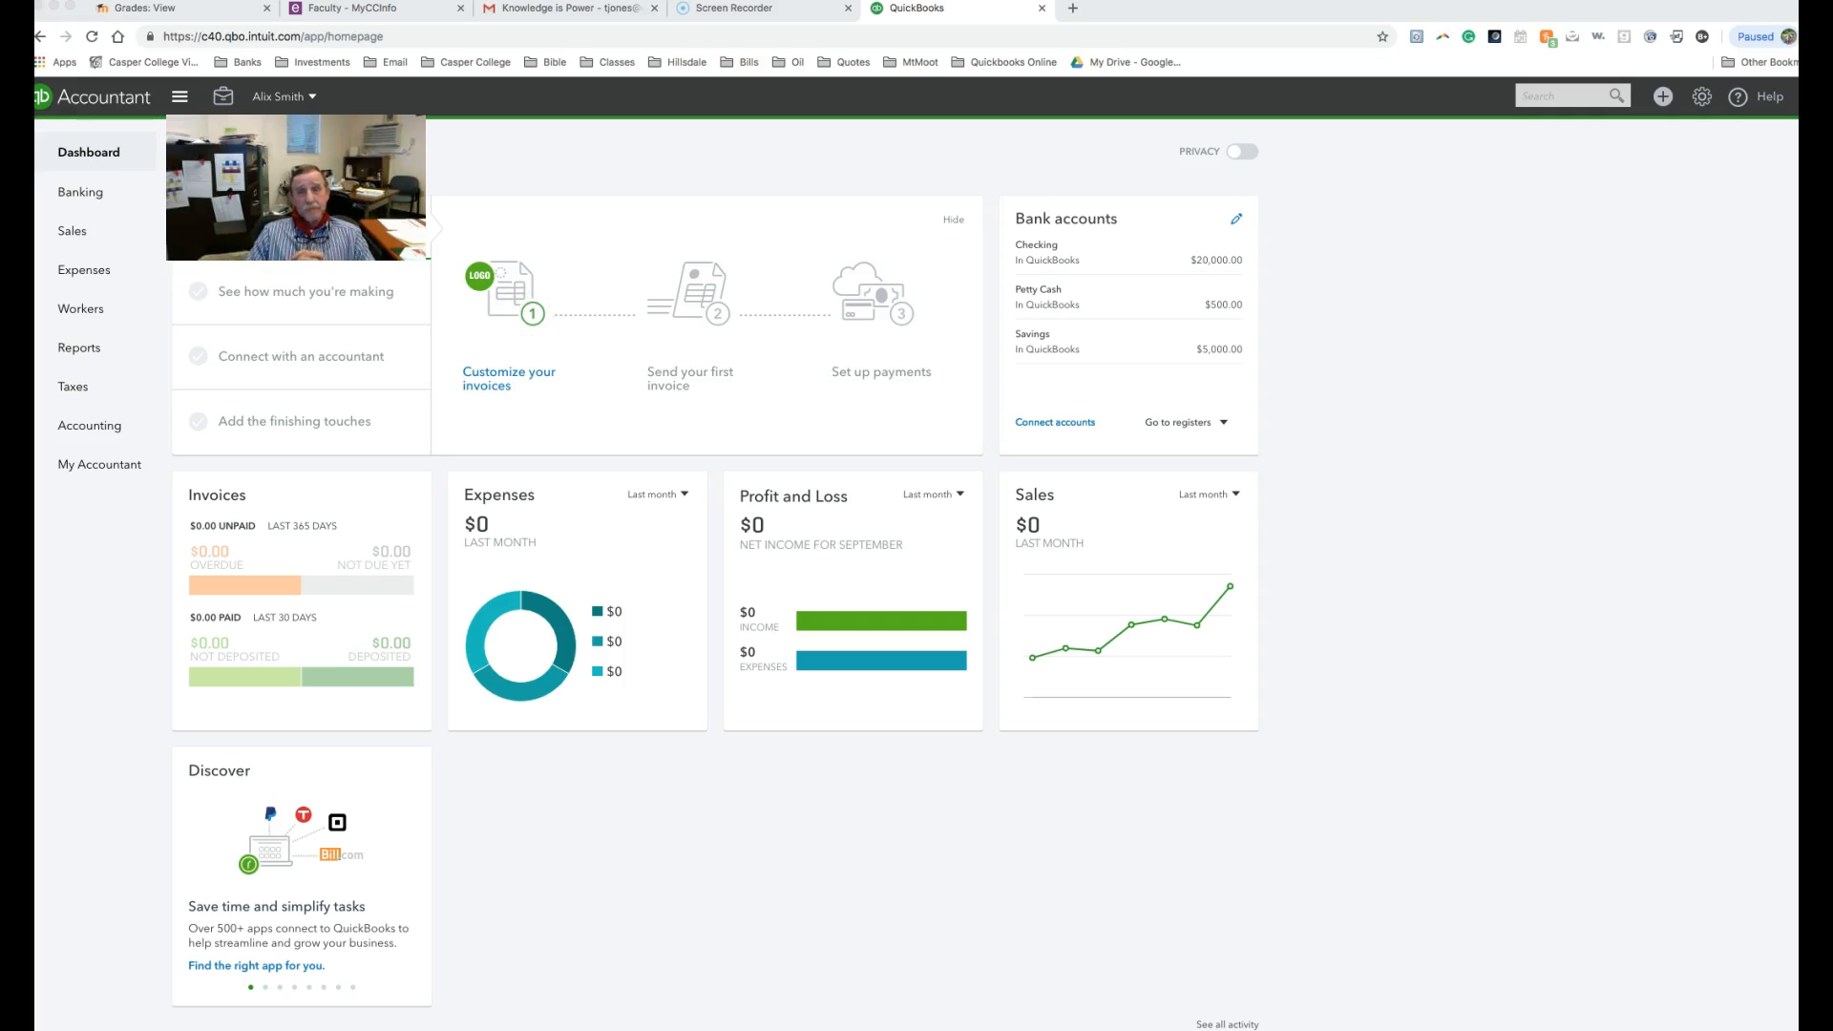
mouse_move(590, 873)
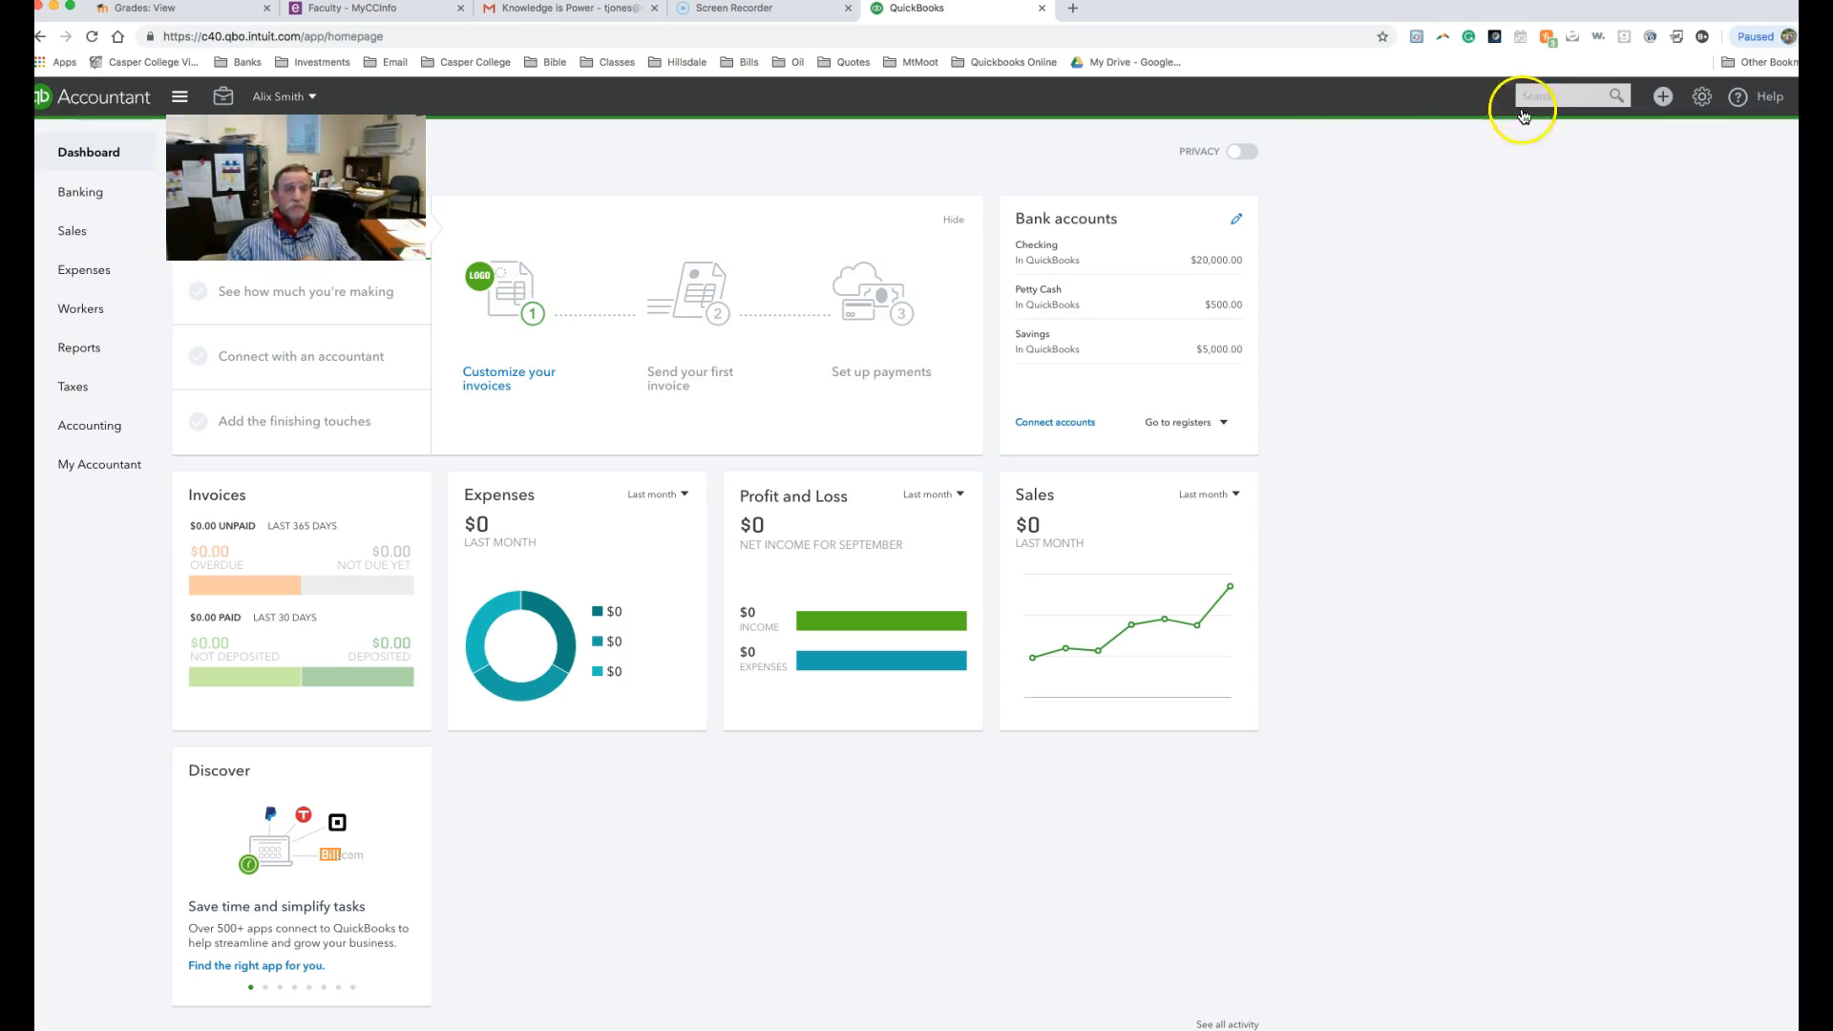
Open the Chart of Accounts list from the Accounting menu in the left navigation
left_click(89, 424)
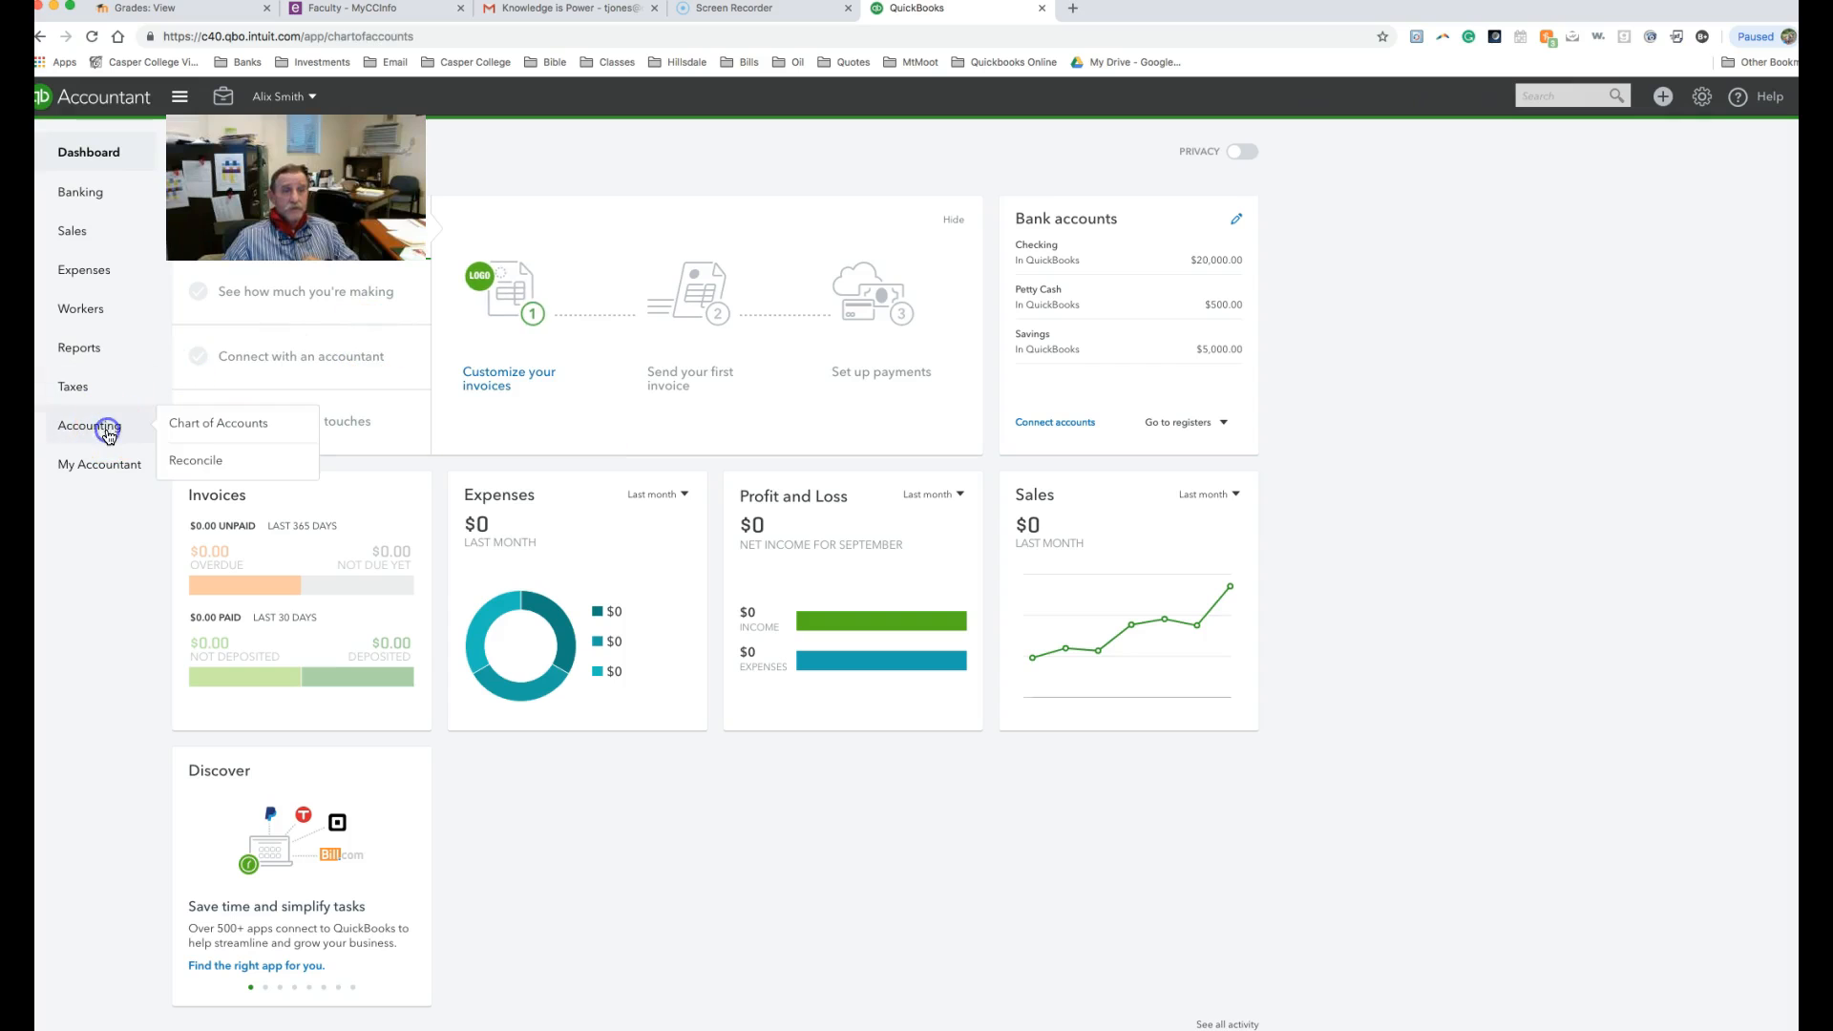
left_click(219, 422)
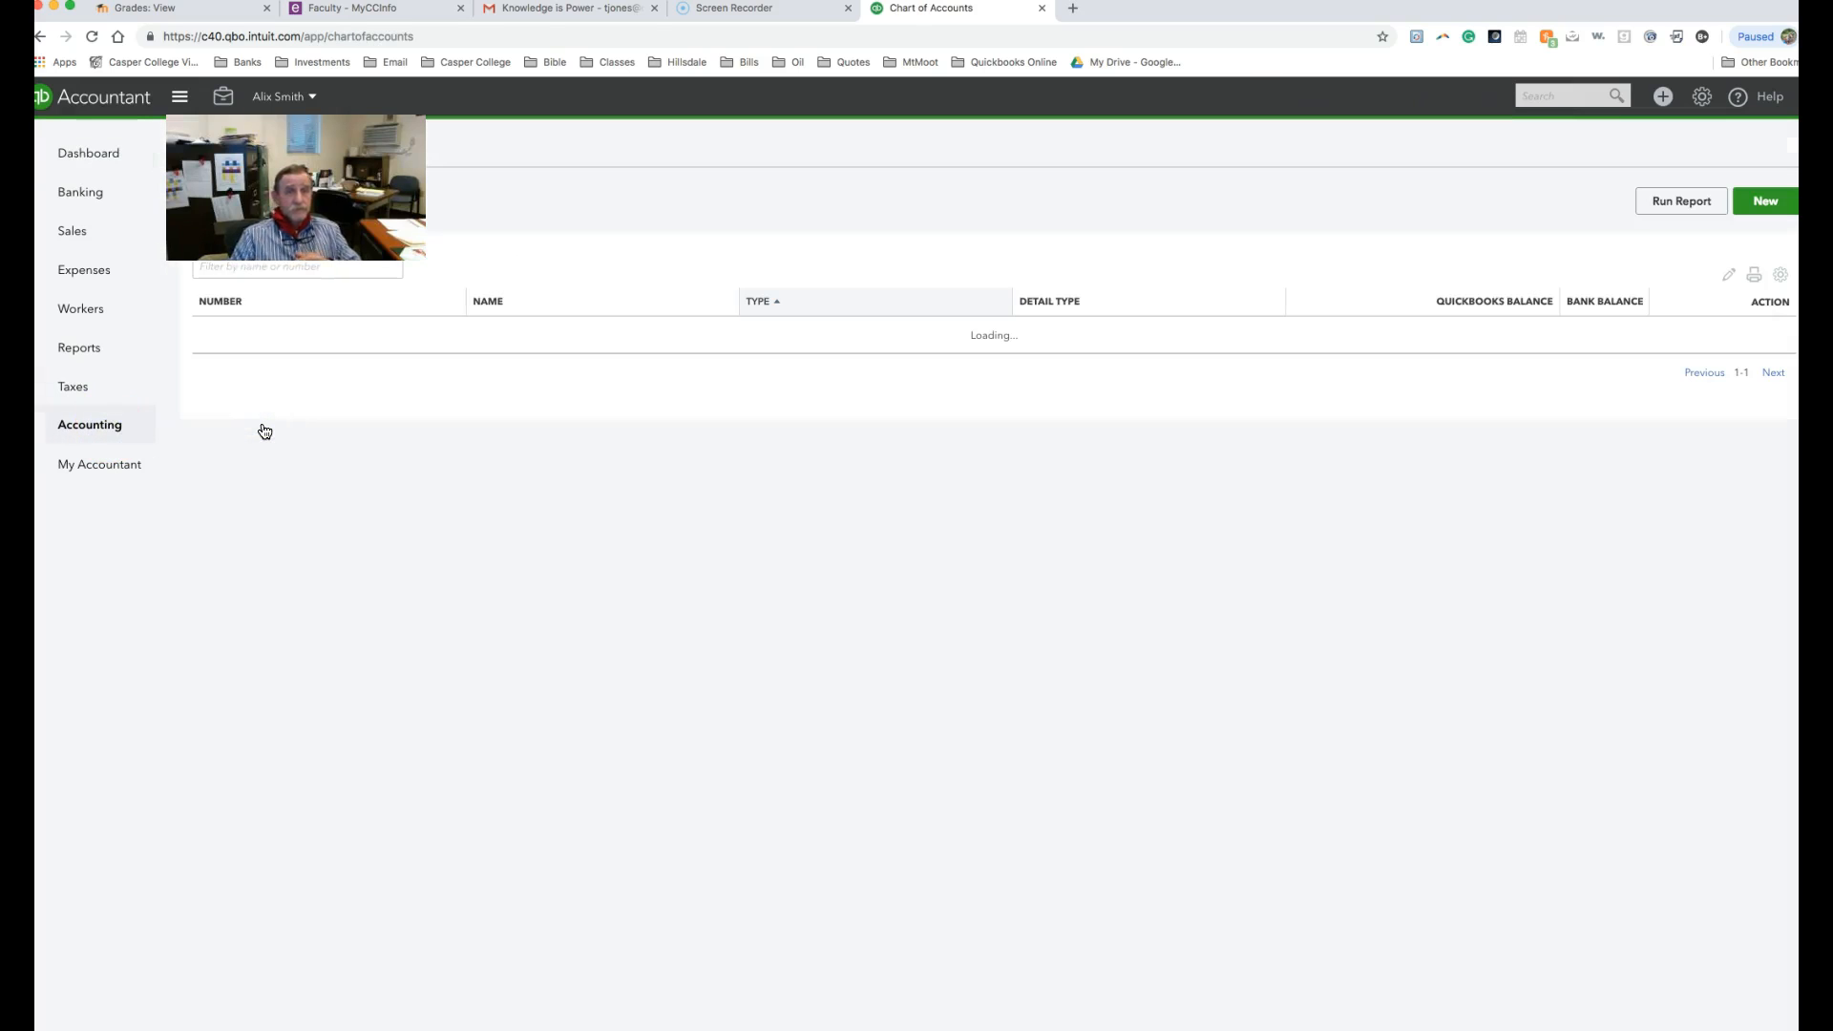